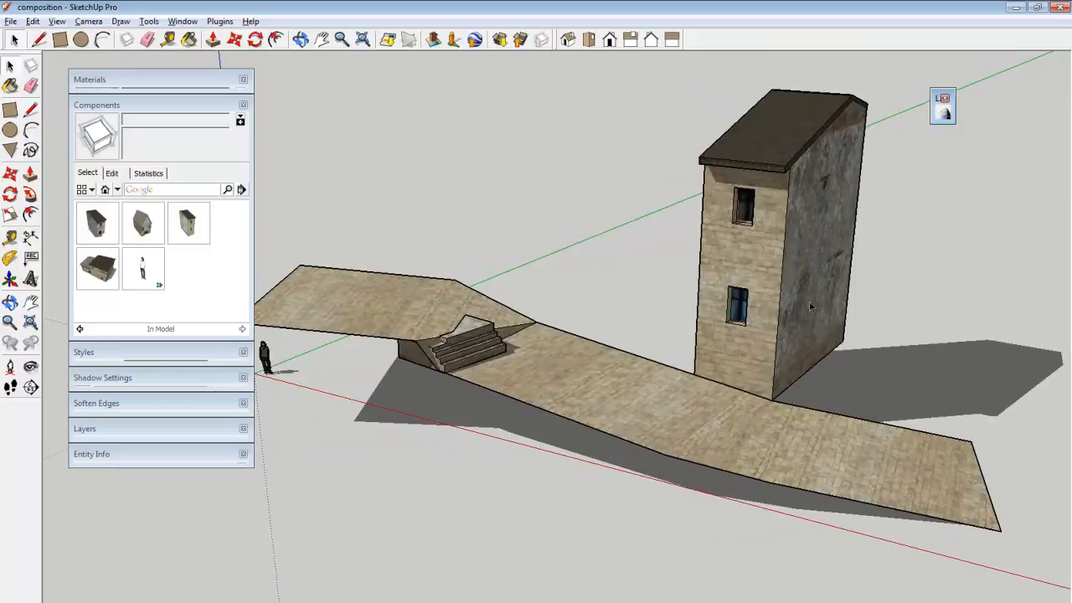
mouse_move(141, 235)
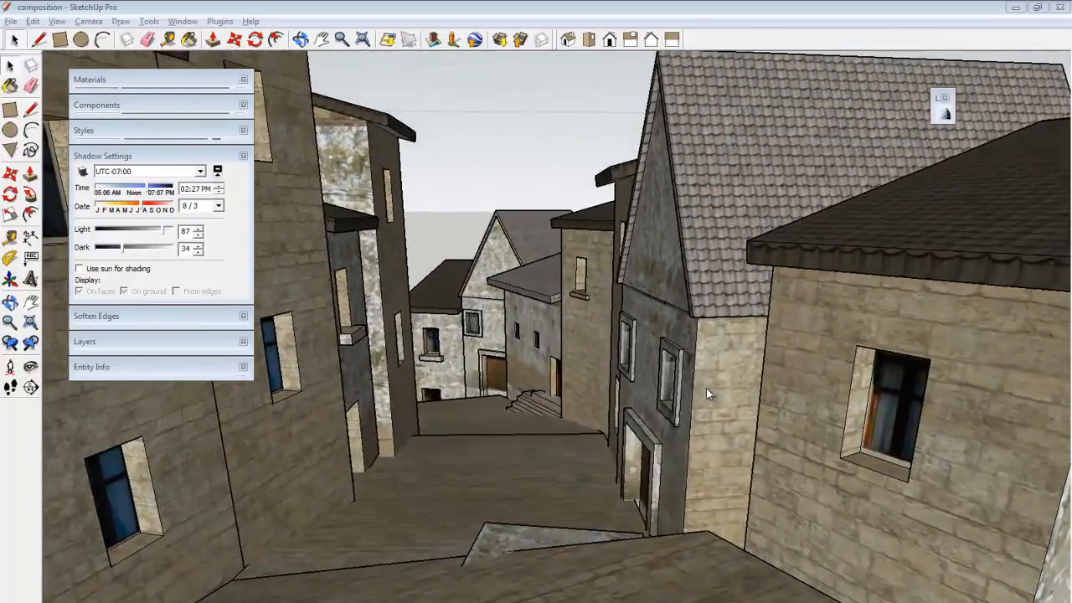
Zoom the view to widen the street-level camera down the lane of stone houses.
left_click(88, 21)
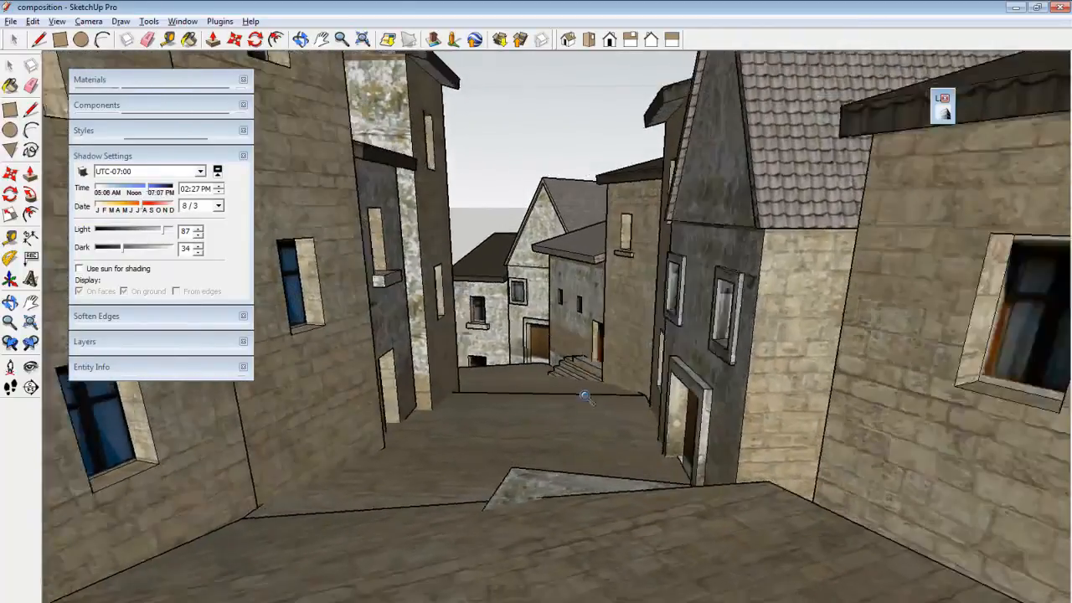
left_click_drag(587, 395, 584, 421)
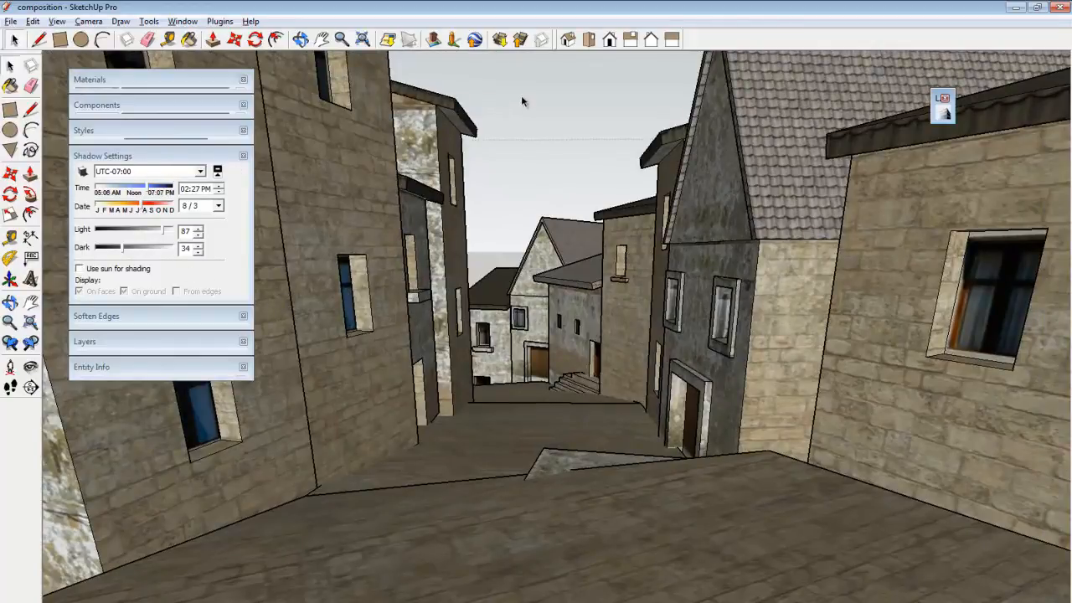
Turn on shadows and set the sun to March 22, early afternoon.
left_click(83, 172)
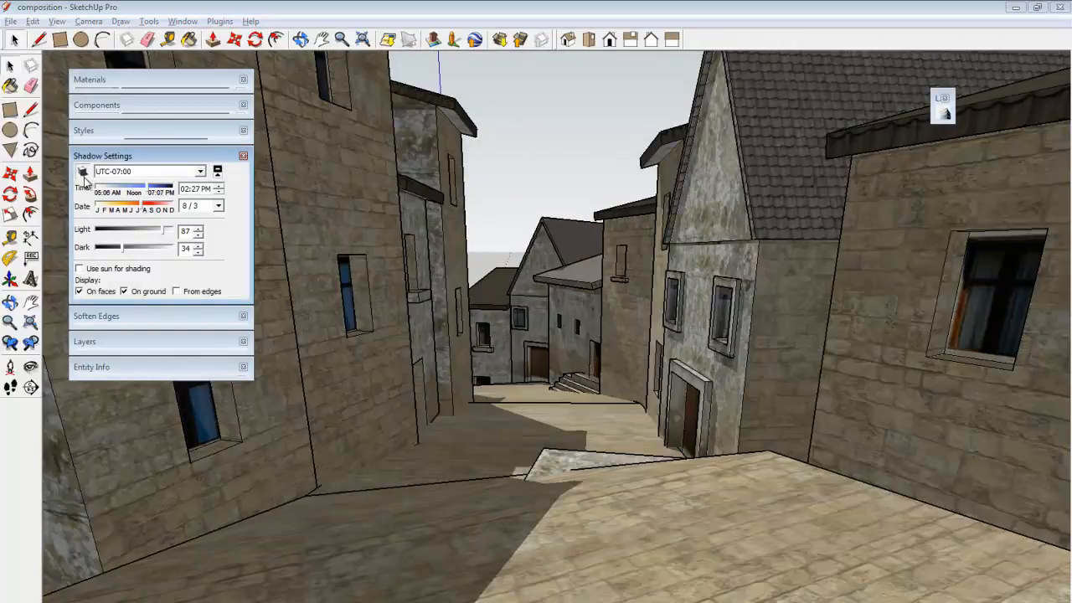
left_click_drag(147, 193, 117, 192)
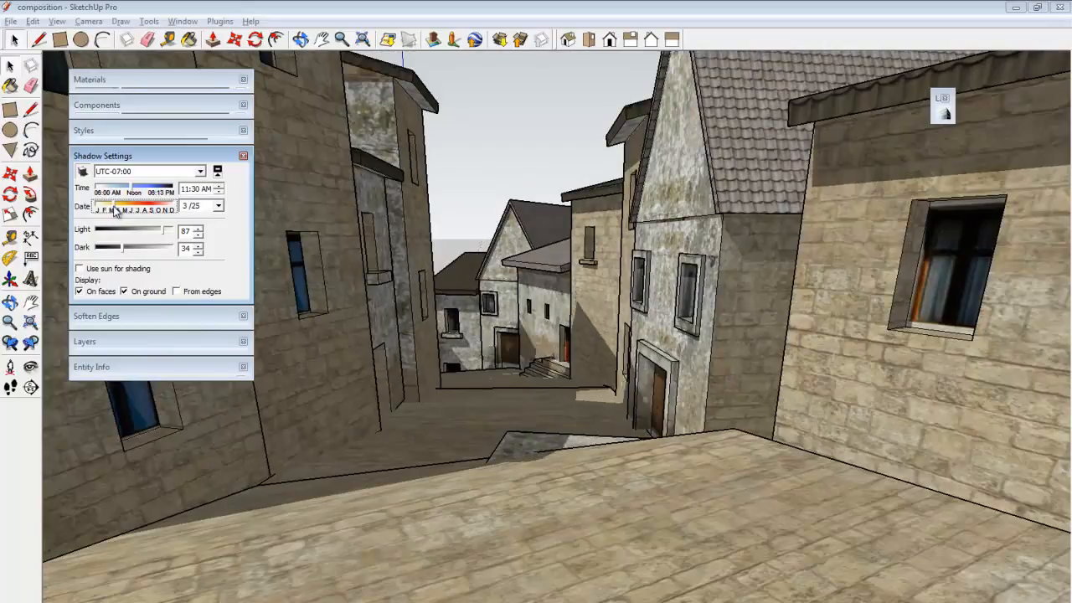
left_click_drag(117, 199, 109, 200)
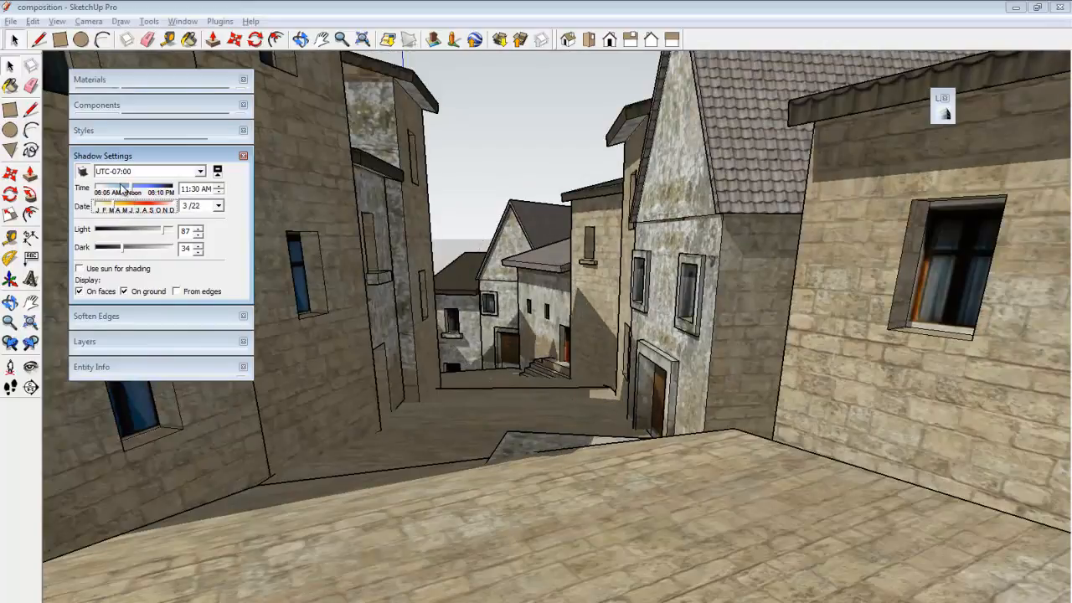
left_click_drag(124, 193, 109, 192)
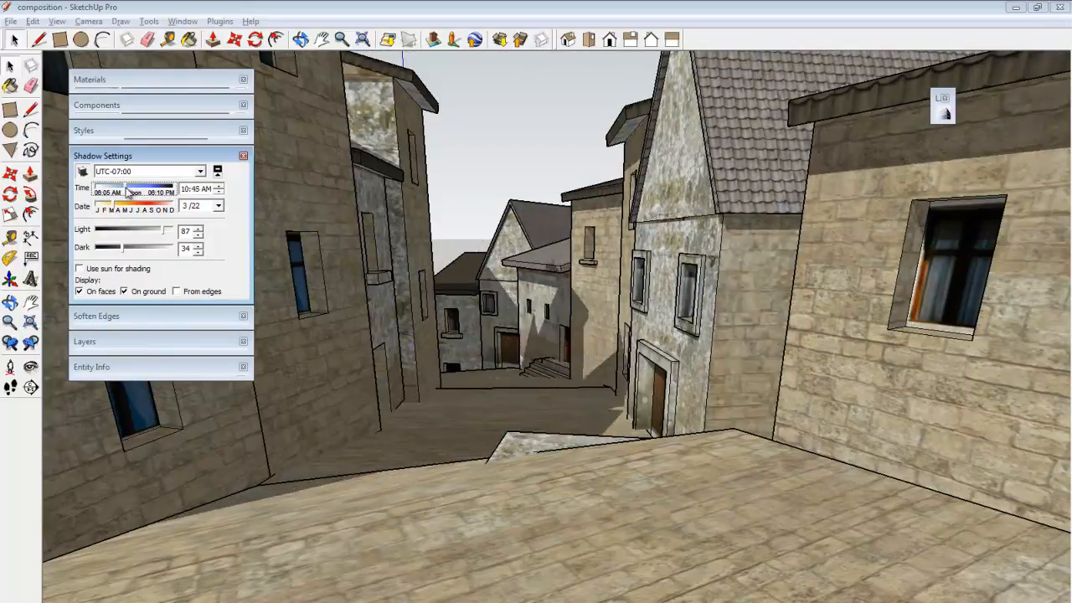
left_click_drag(127, 193, 144, 193)
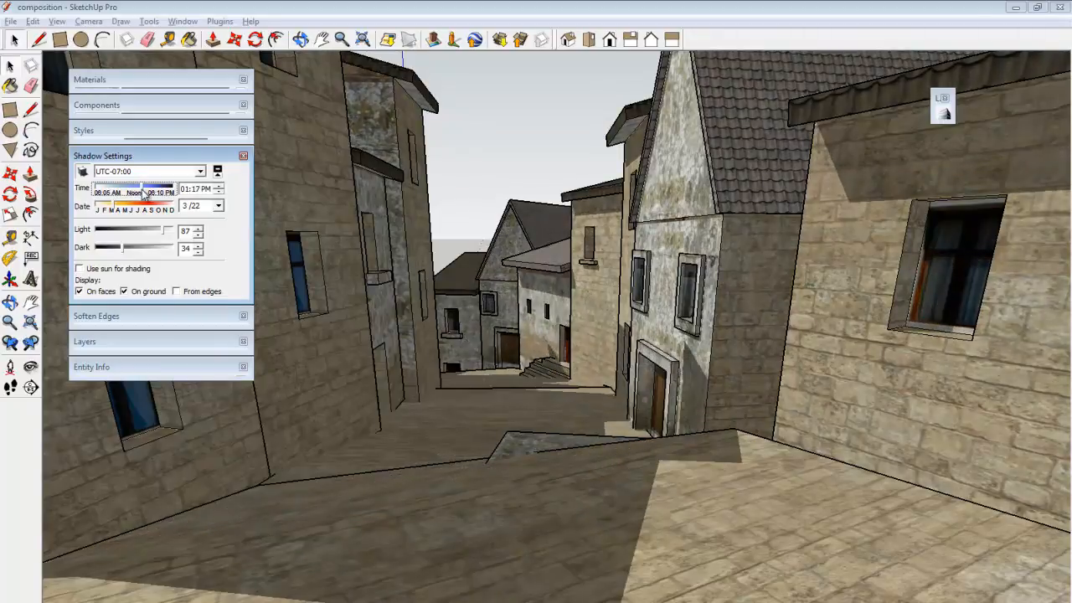
left_click_drag(142, 200, 121, 199)
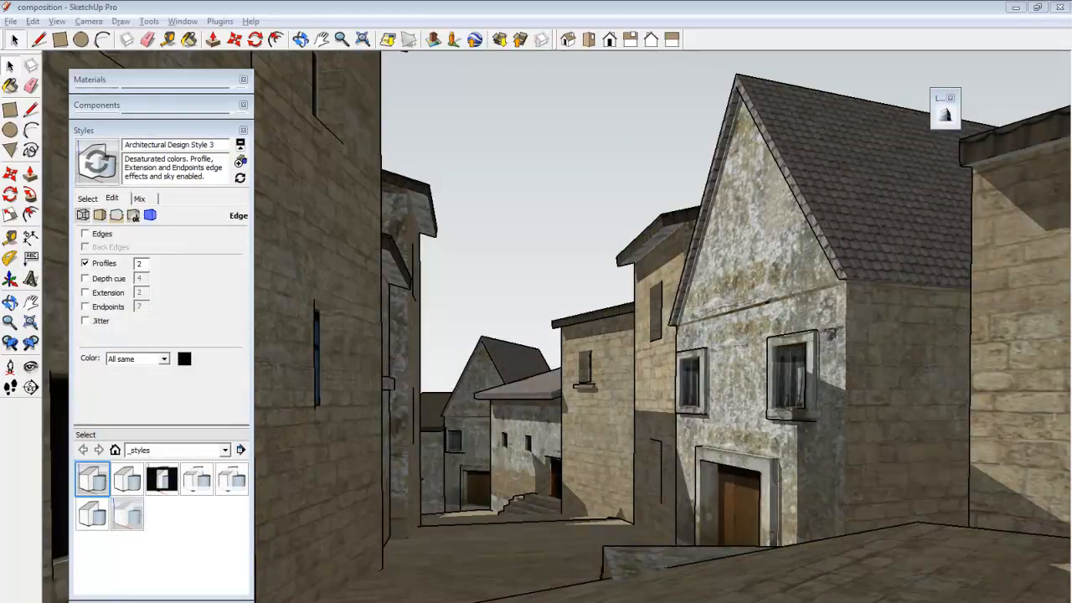
mouse_move(913, 479)
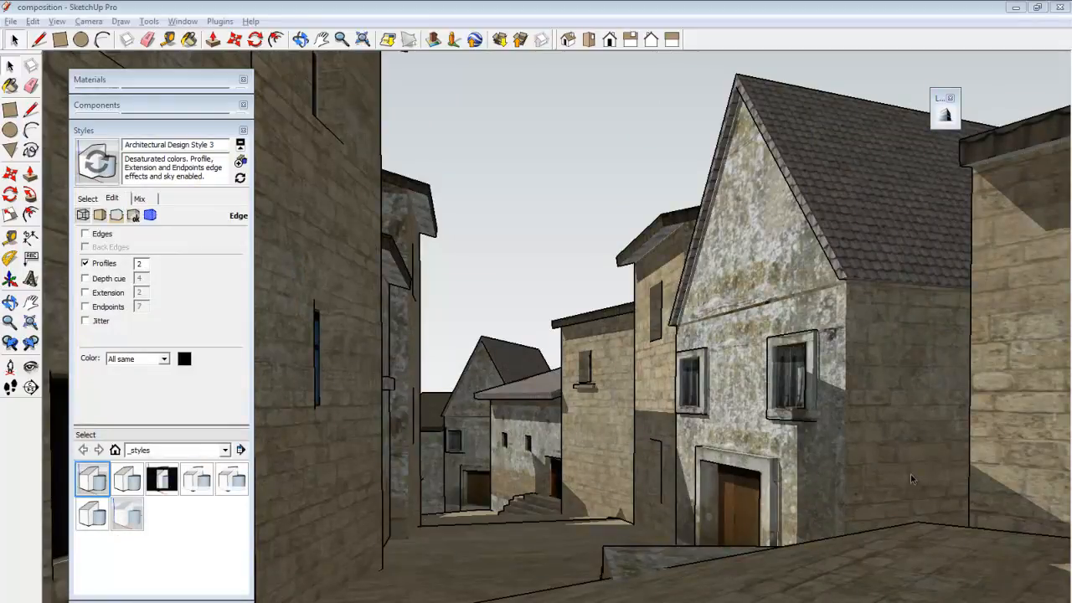